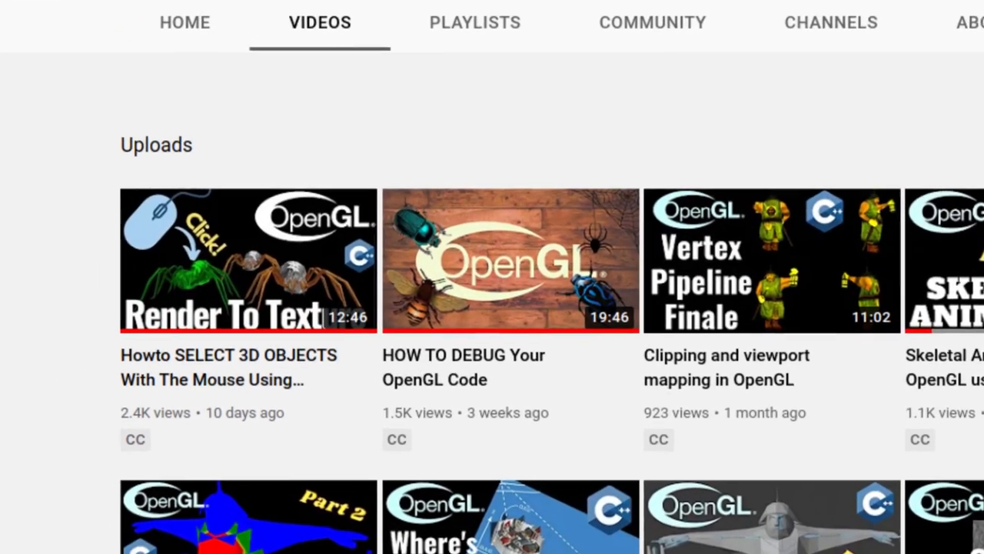
Scroll the channel's Videos list before switching to the Mouse Picking article
scroll(down, 3)
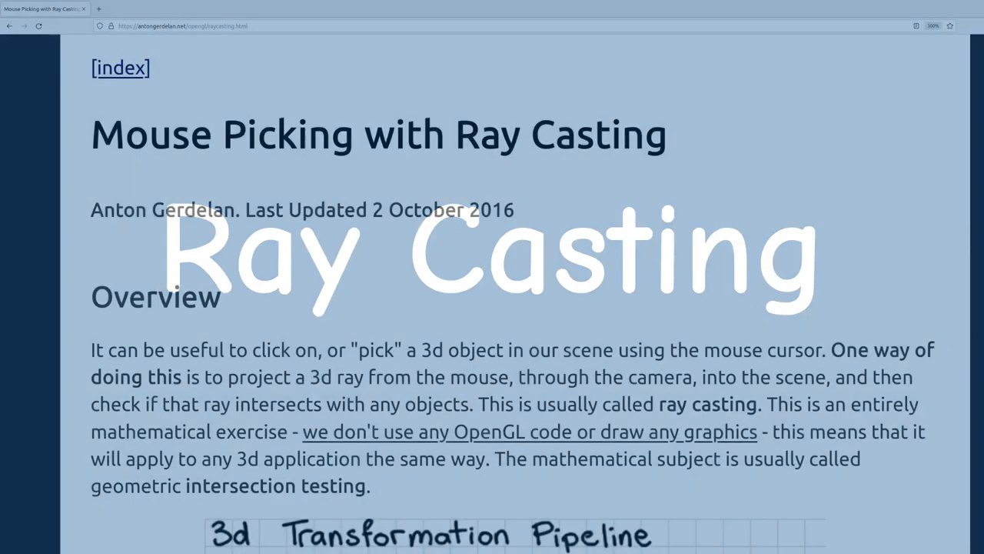
Scroll the article down to the 3D transformation pipeline diagrams and eye-space code
scroll(down, 3)
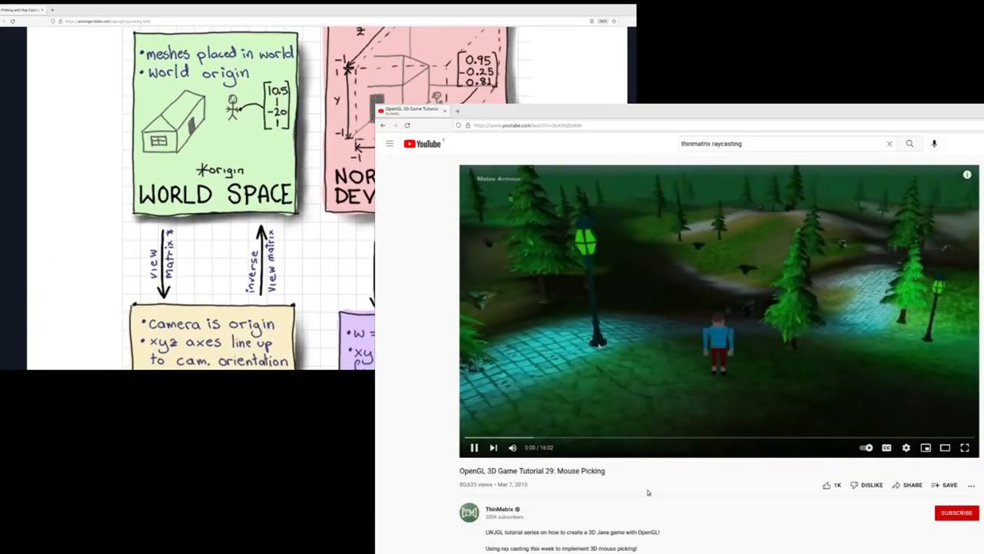
scroll(down, 3)
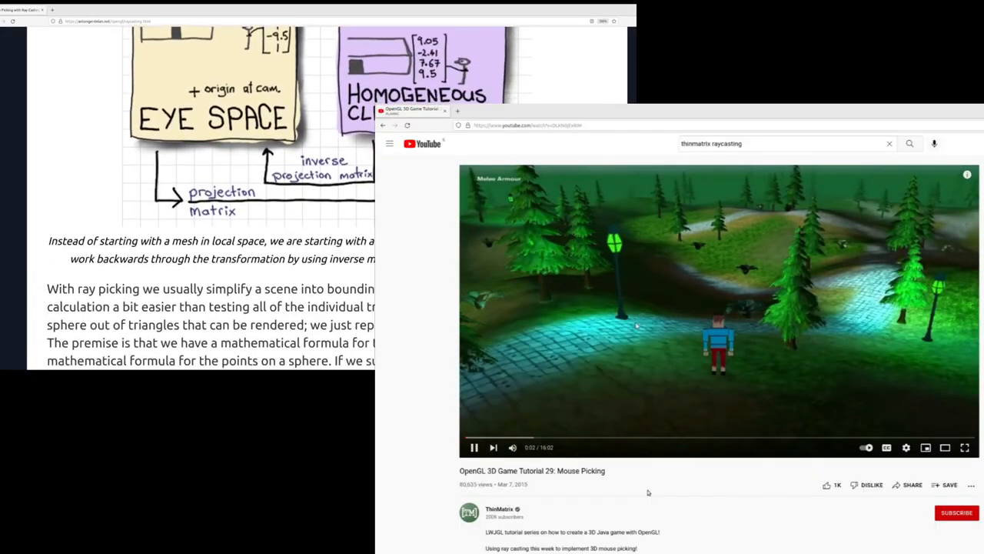
scroll(down, 3)
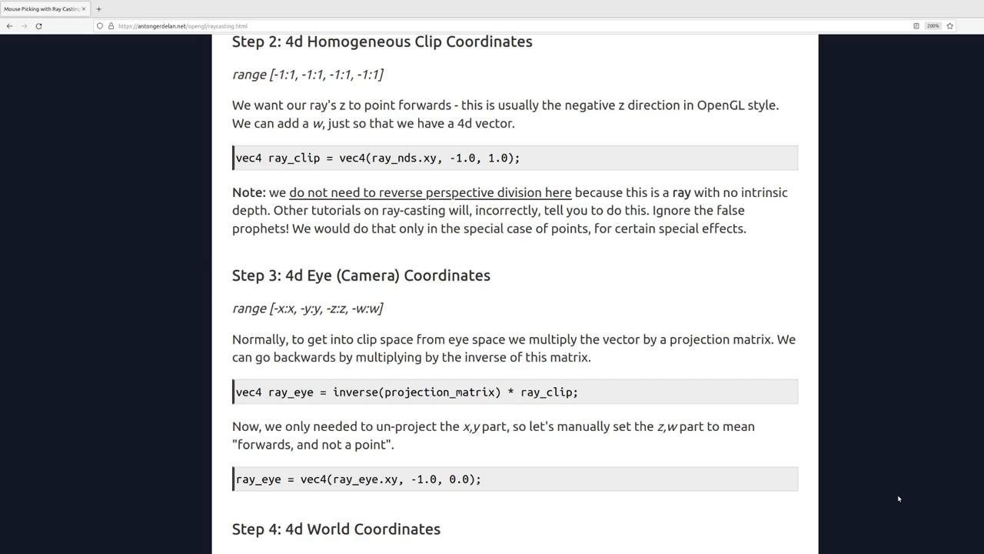
Select the ray_clip assignment, the ray_eye inverse-projection line and its -1.0 forward z value
double_click(279, 157)
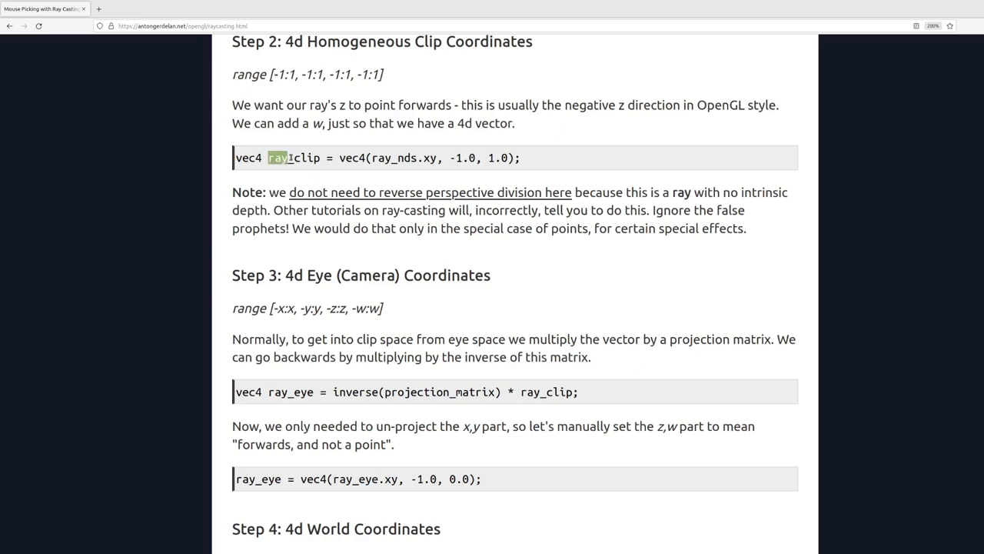
drag(268, 156, 520, 156)
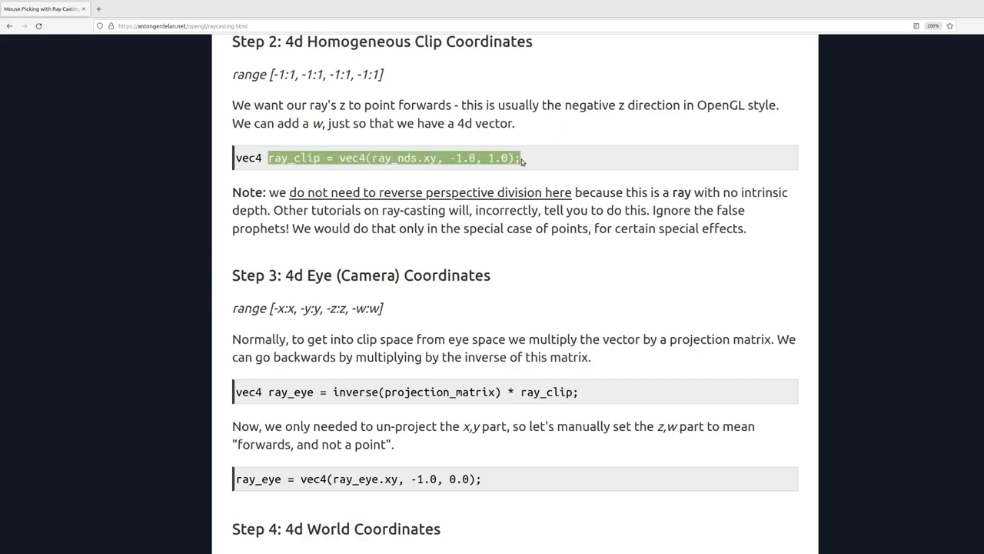
double_click(286, 392)
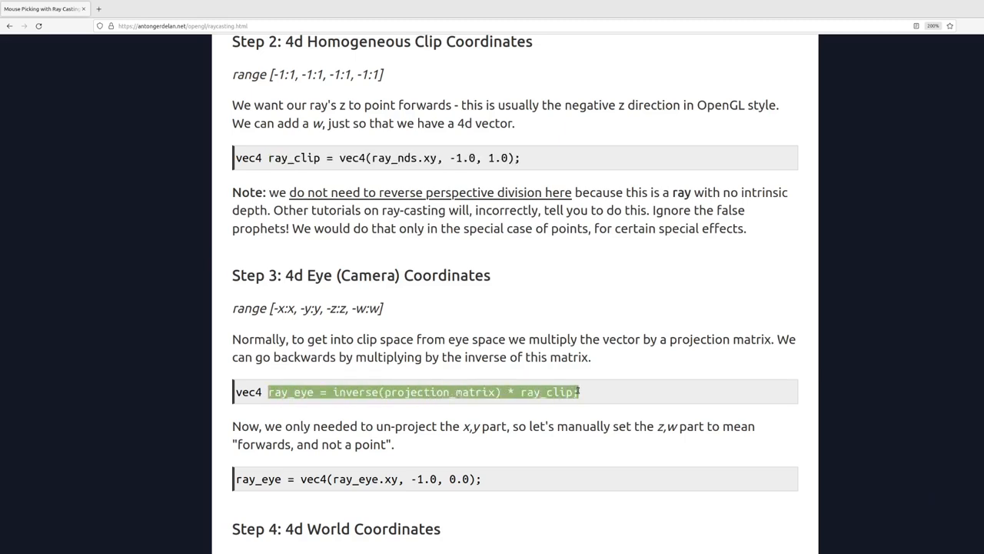
double_click(421, 478)
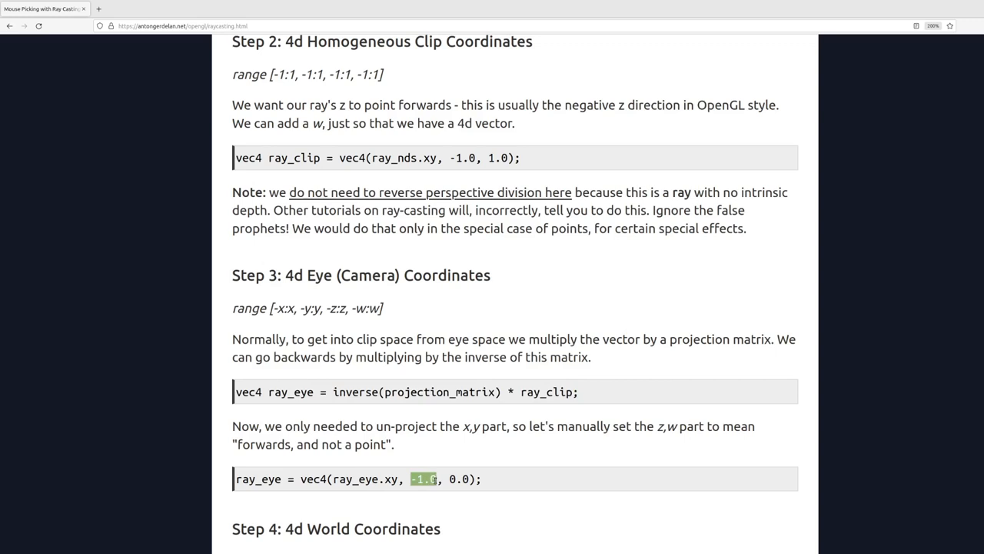
mouse_move(461, 519)
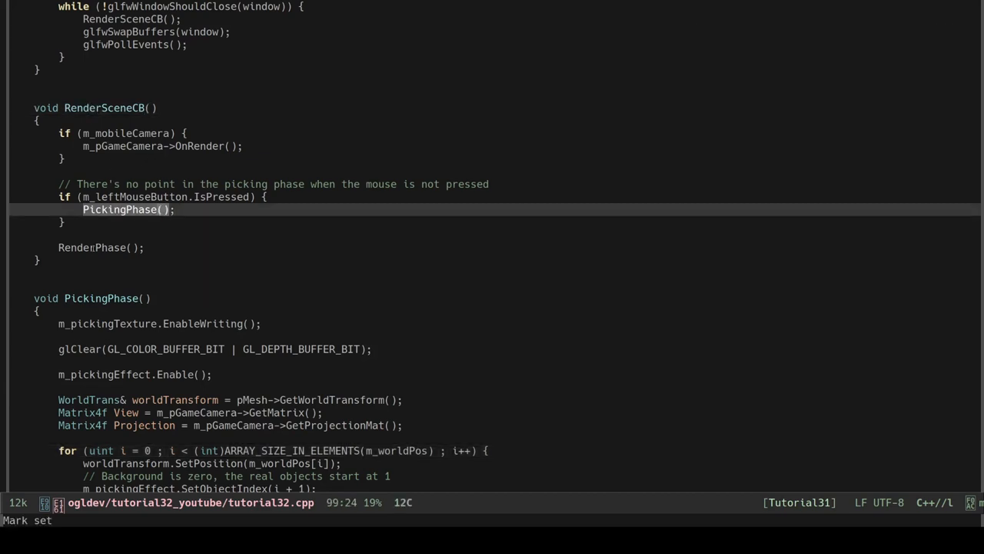
scroll(down, 3)
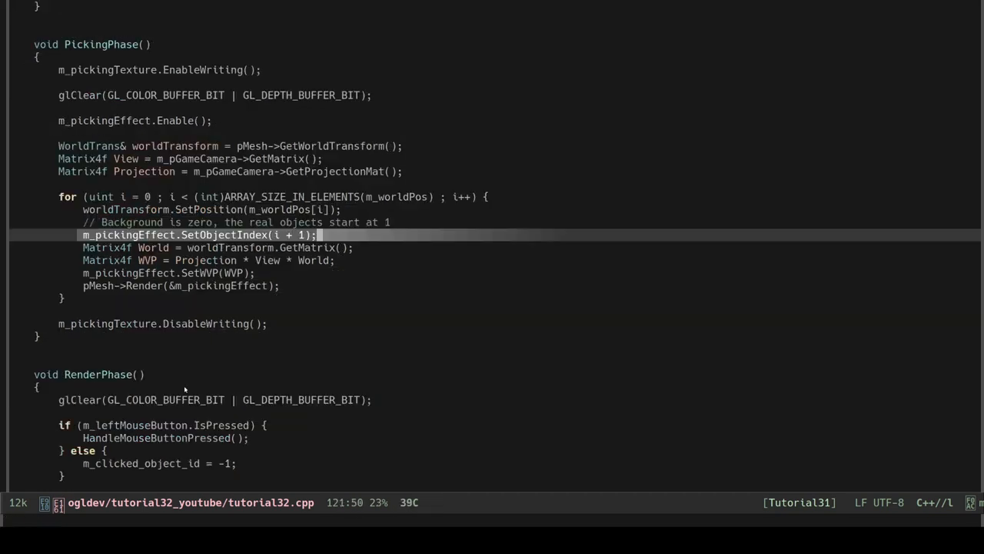
scroll(down, 3)
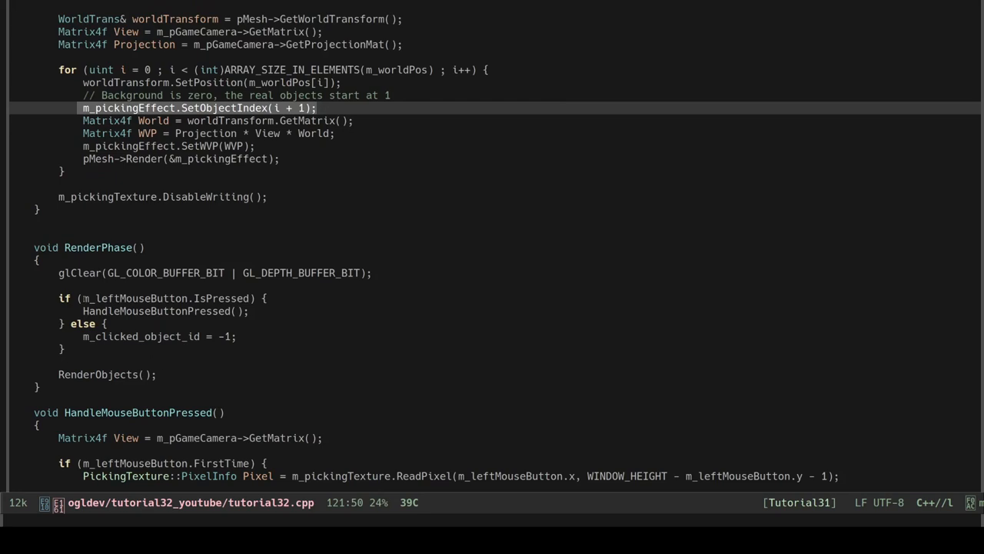
scroll(down, 3)
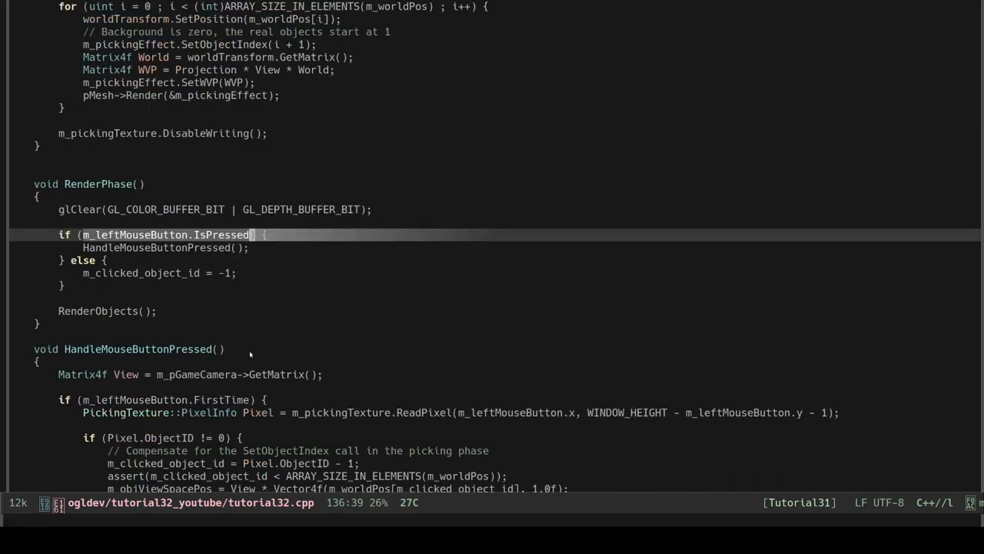
scroll(down, 3)
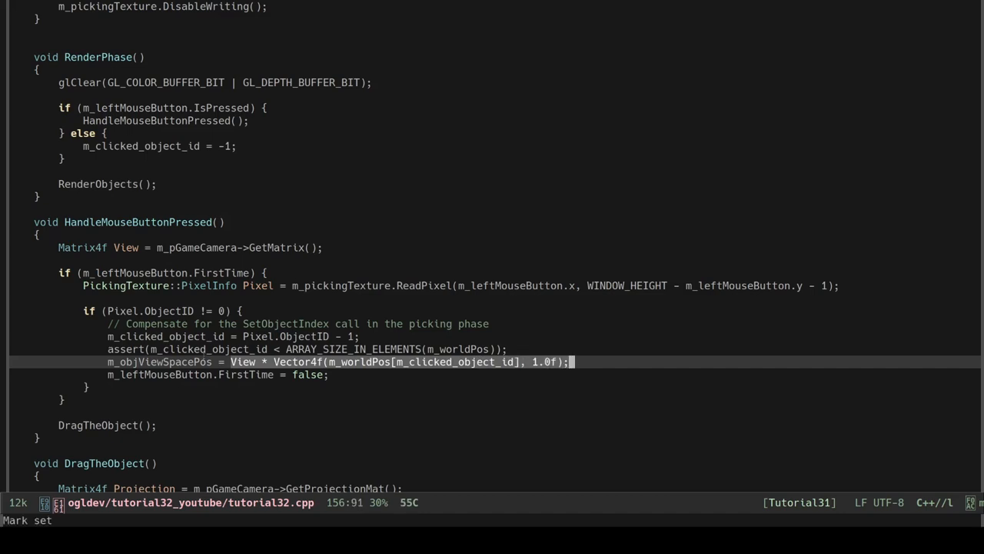
scroll(down, 3)
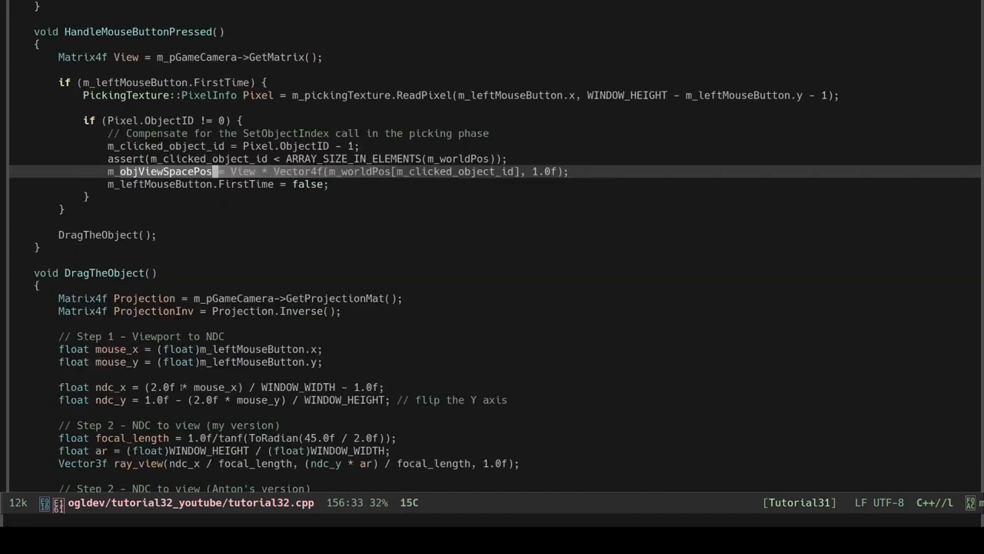
scroll(down, 3)
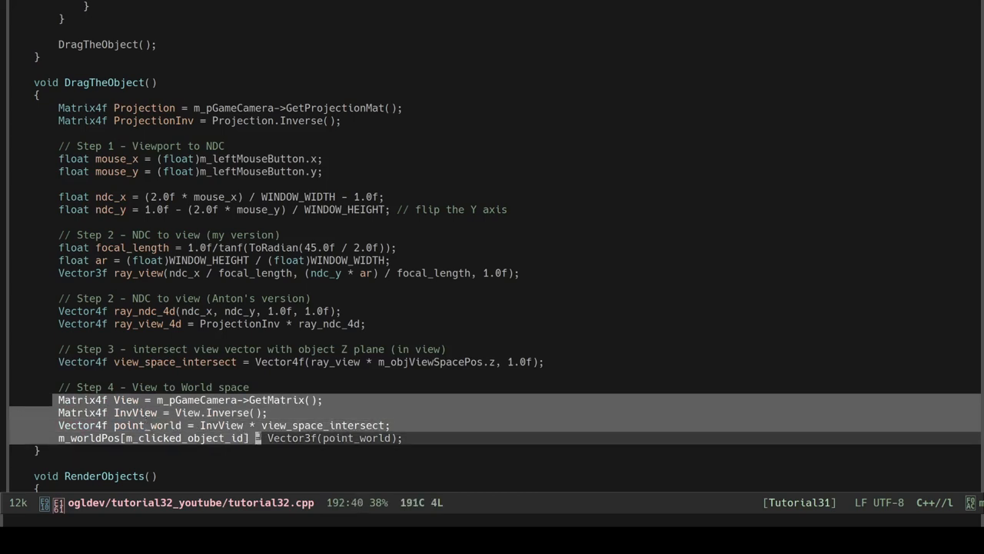
key(End)
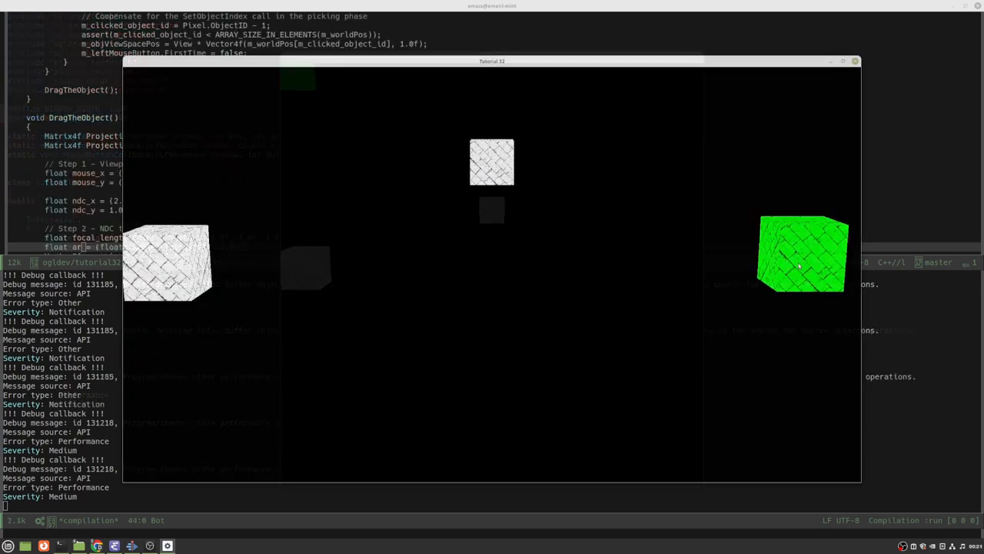
Drag the green selected cube to the top right, then down to the lower right
drag(803, 253, 627, 464)
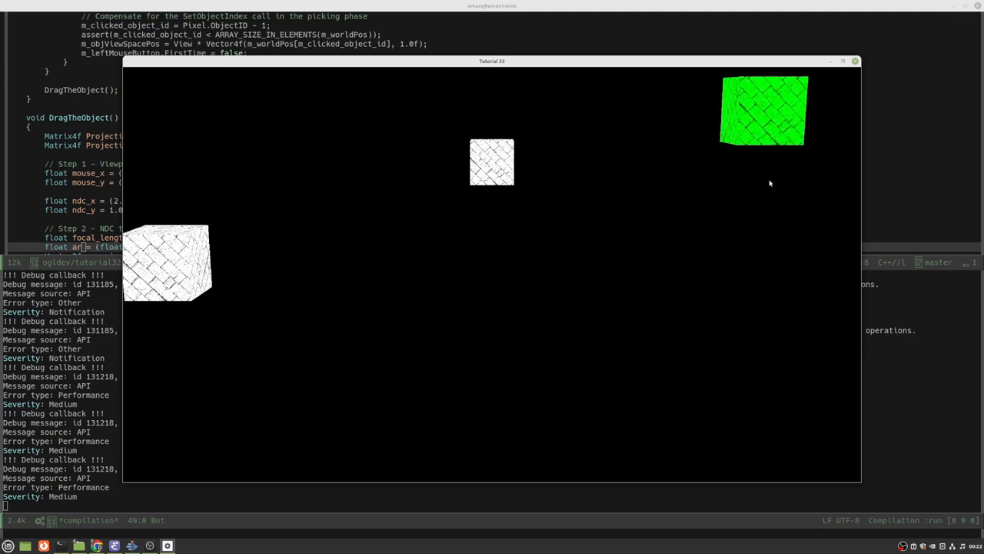
drag(763, 109, 831, 388)
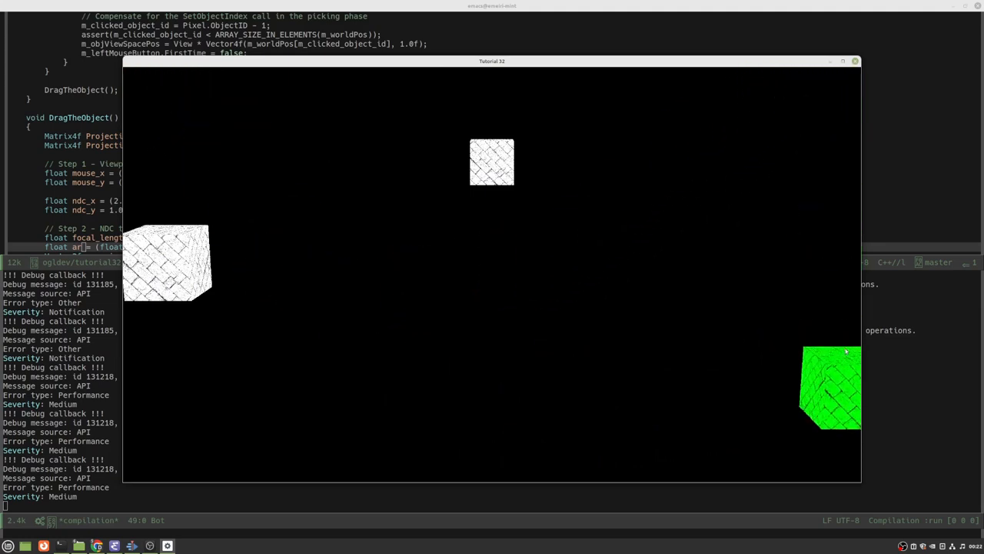